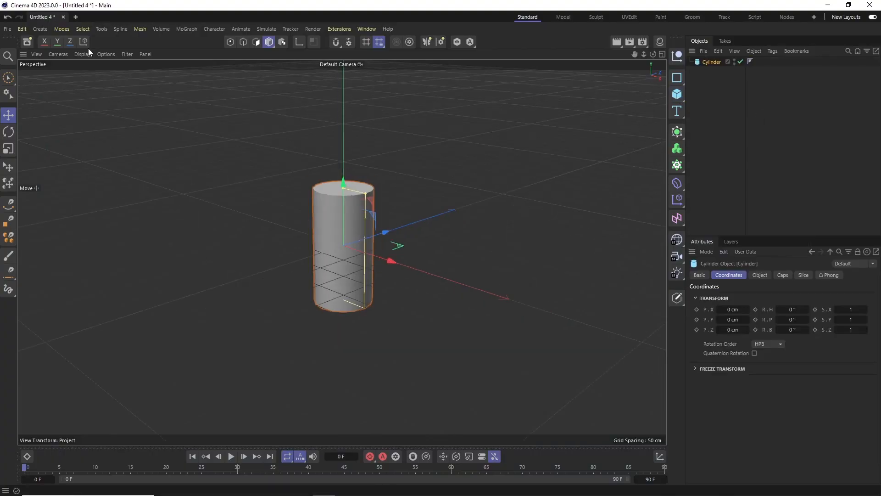
Step: Make the cylinder 600 cm tall with 32 segments, make it editable, and taper its bottom points inward
left_click(759, 274)
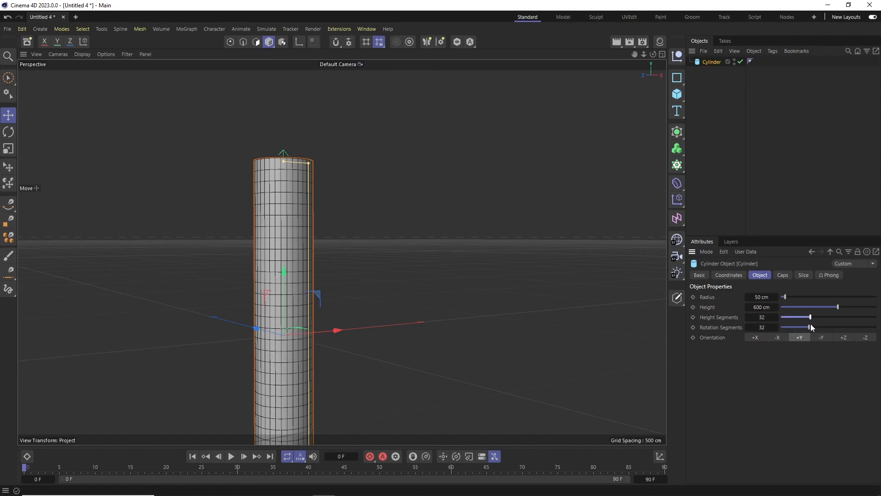
left_click(782, 274)
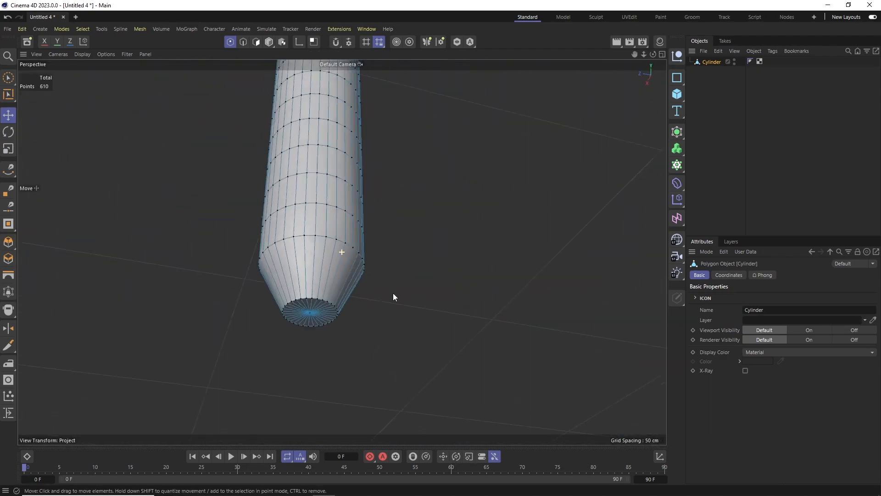
Step: Add a Cone with top radius 0, bottom radius 22 cm, height 55 cm, oriented -Y
left_click(242, 42)
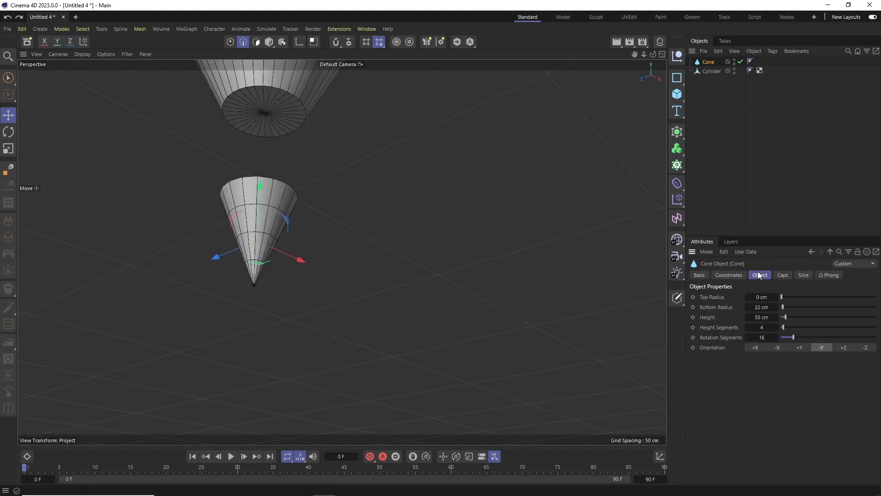
Step: Enable the cone's bottom fillet with radius 3 cm, height 3 cm and 3 segments
left_click(781, 275)
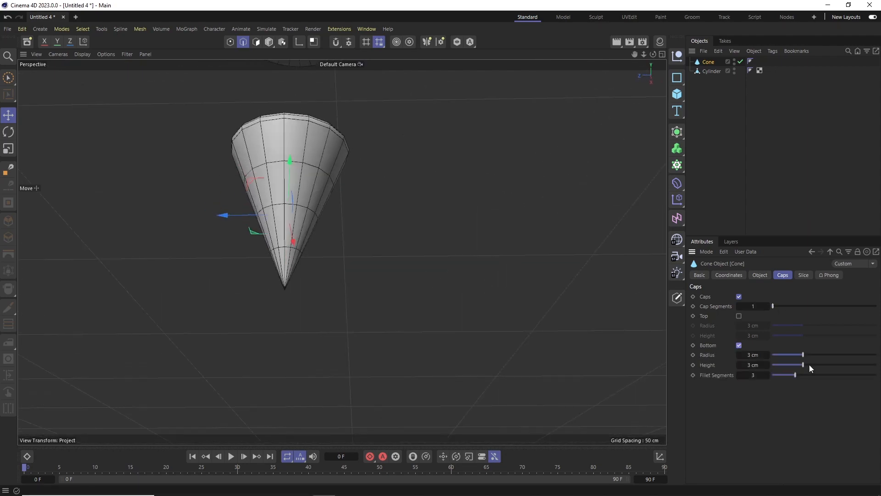
left_click(759, 275)
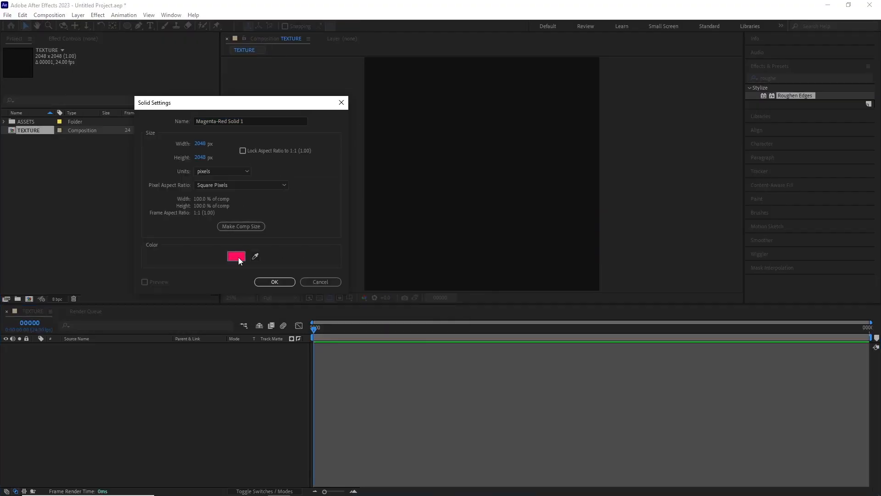
Step: Create a magenta-red solid with Roughen Edges in TEXTURE and render it as the PEN TEXTURE TIF
left_click(275, 282)
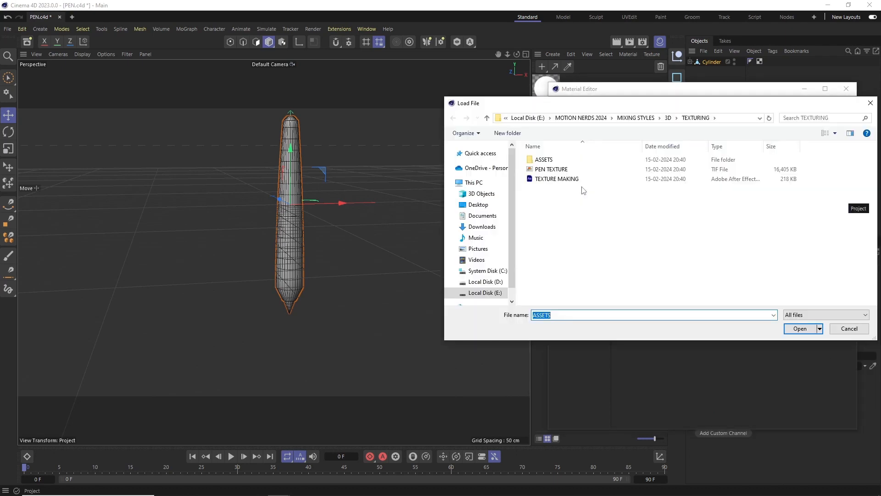
Step: Load PEN TEXTURE.tif into the material's Luminance channel and apply the material to the Cylinder
left_click(798, 328)
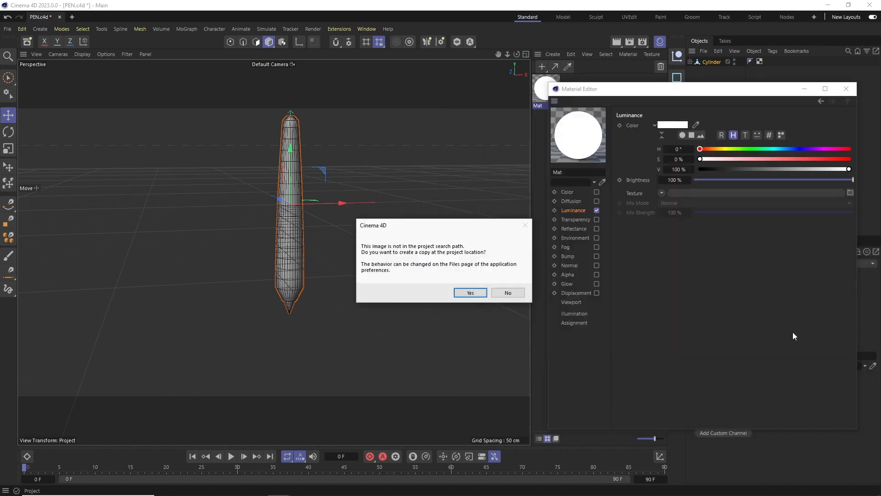
left_click(470, 293)
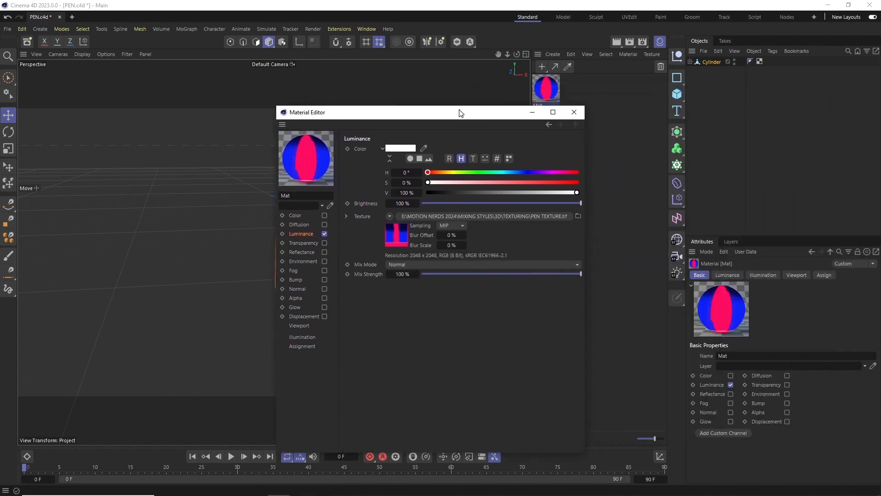
left_click(573, 111)
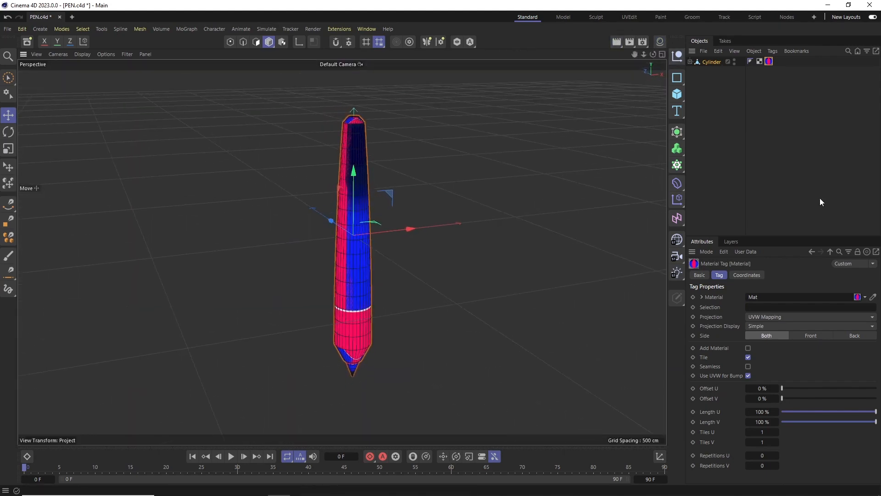
Step: Set cylindrical projection, scale the texture to fit the pen, and create material Mat.1
left_click(809, 317)
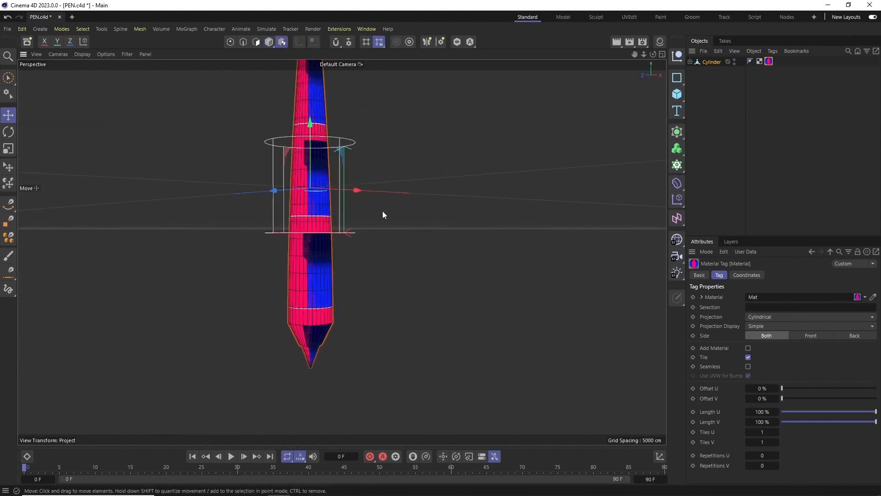
left_click(9, 148)
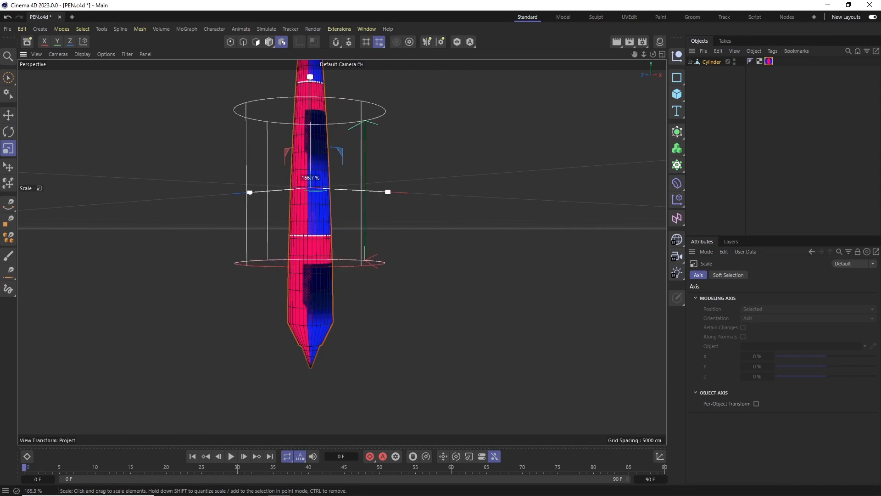
left_click_drag(387, 192, 363, 190)
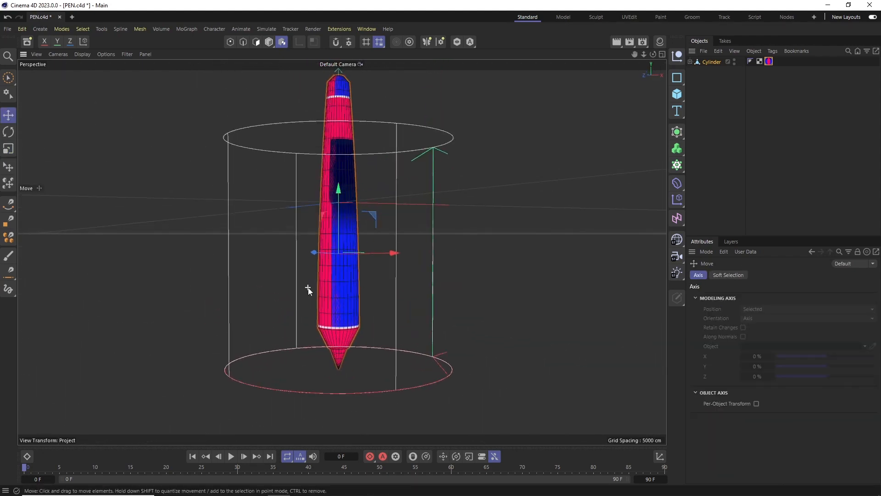
left_click(9, 148)
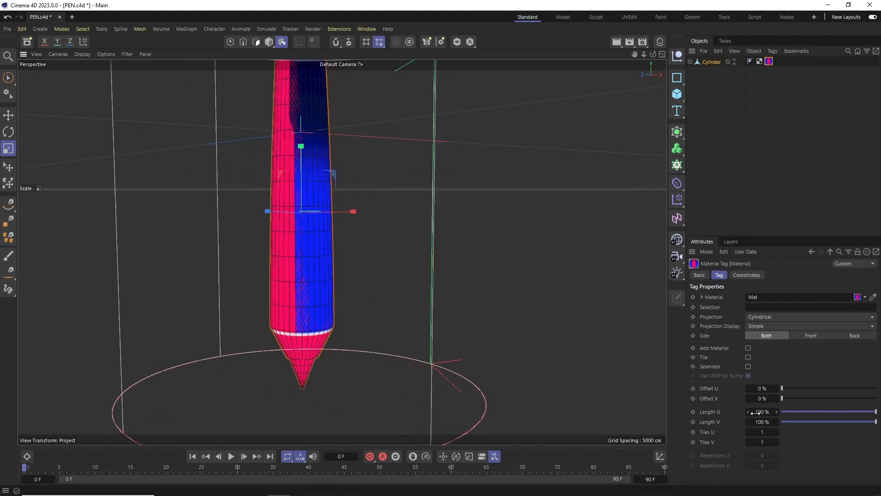
left_click_drag(762, 411, 772, 411)
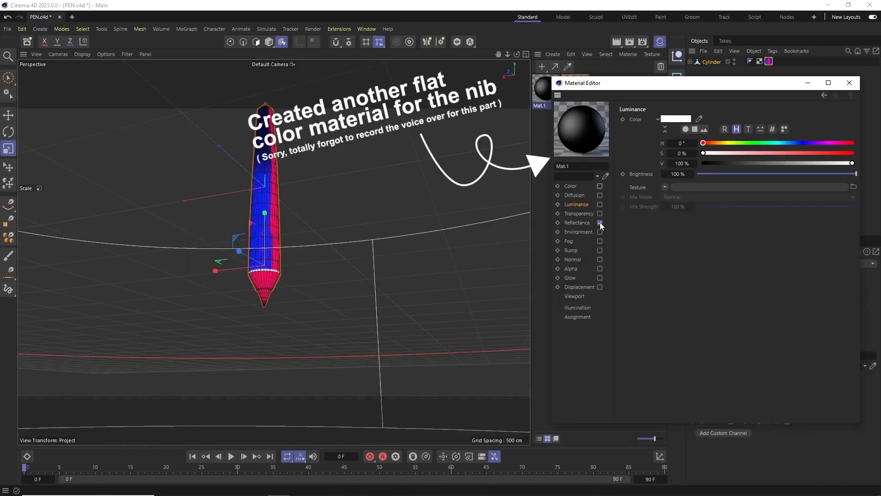
Step: Colour Mat.1 orange (255,173,22), apply it to the Cone, and draw a straight spline in Top view
left_click(675, 118)
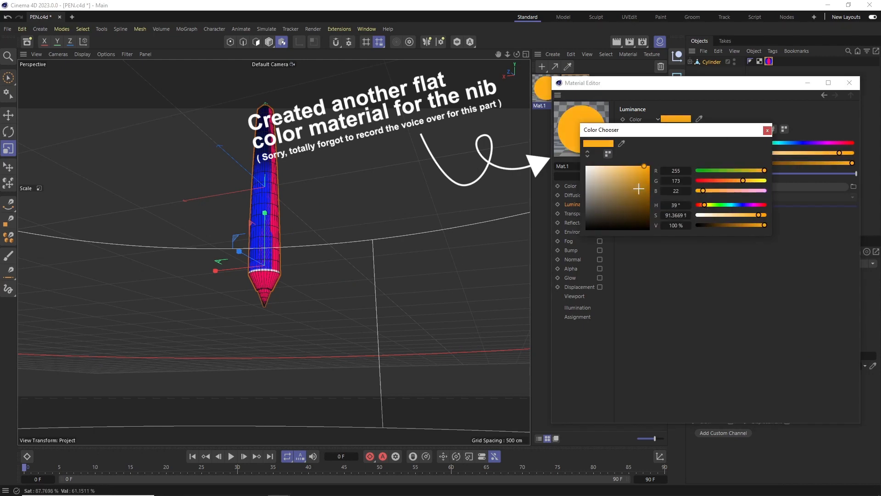
left_click(848, 83)
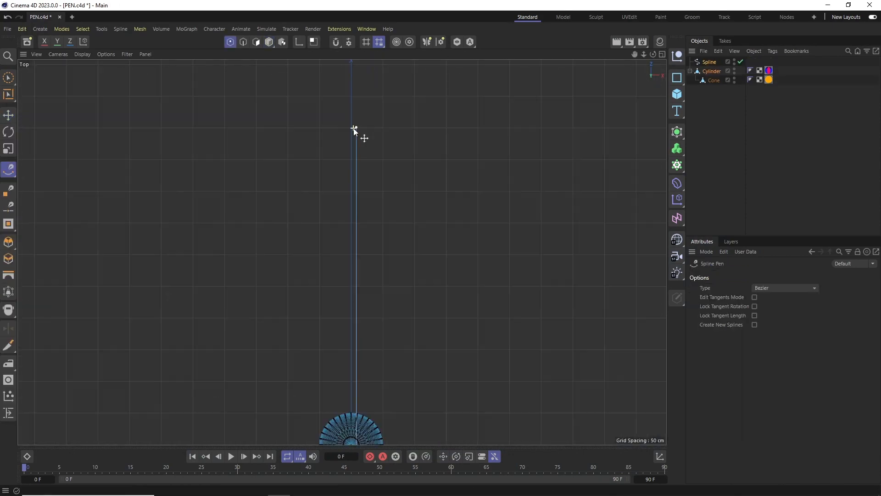
Step: Add a camera and give the Cylinder an Align to Spline tag with eased keyframed position
left_click(269, 41)
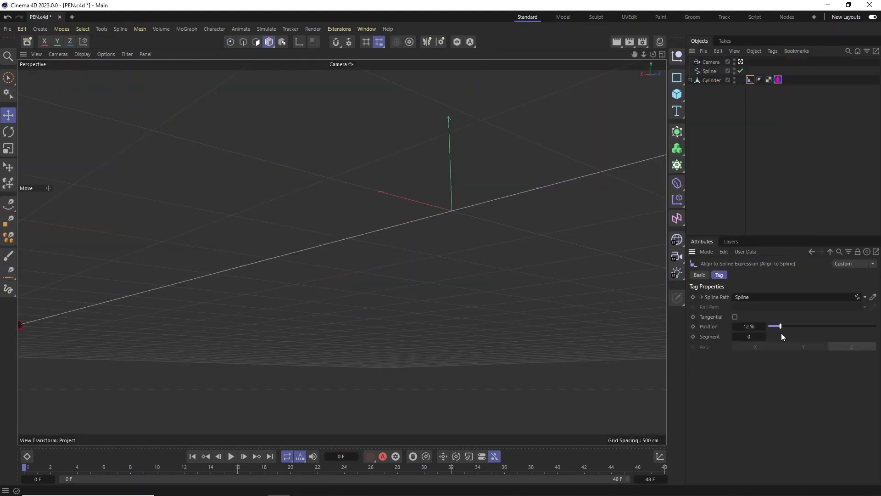
left_click(231, 456)
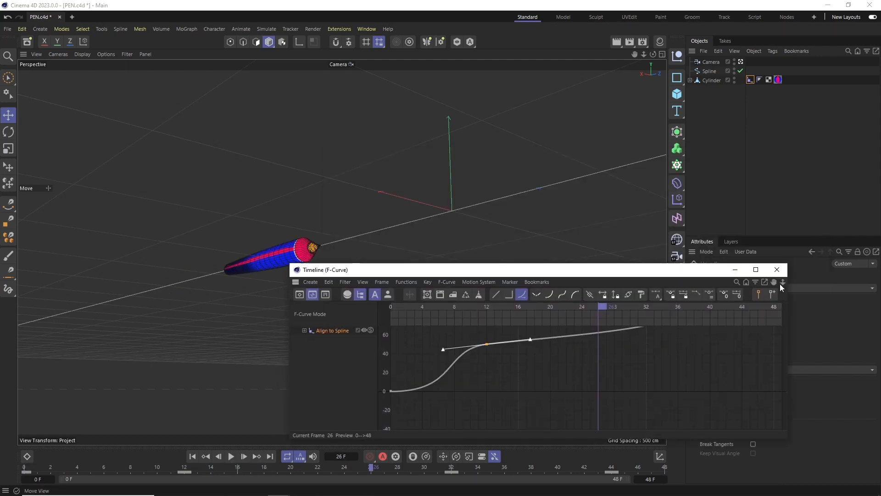
left_click(231, 455)
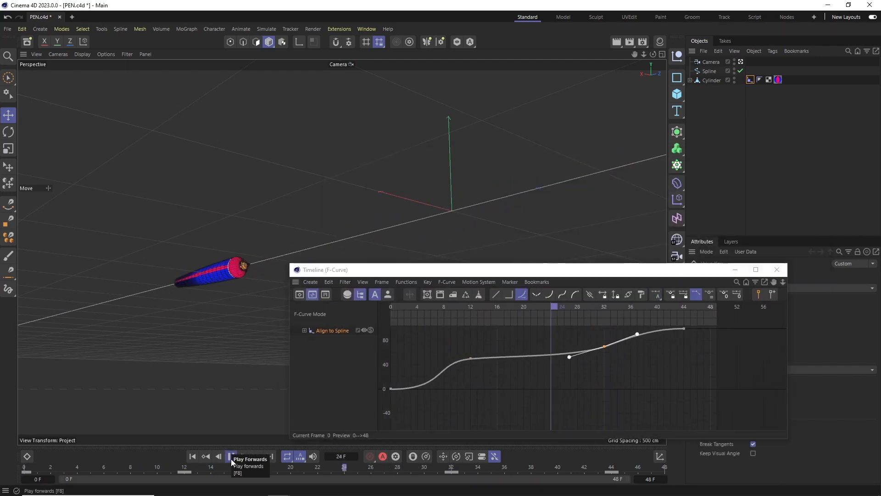
left_click(231, 455)
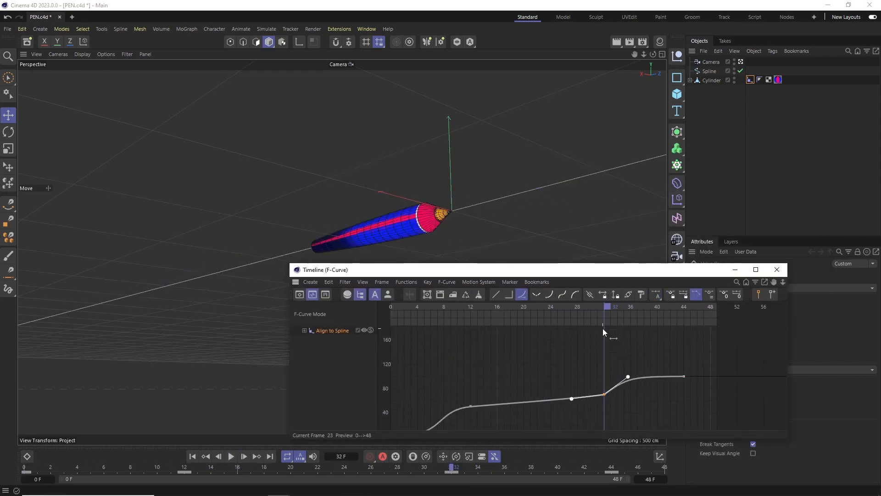
left_click(244, 455)
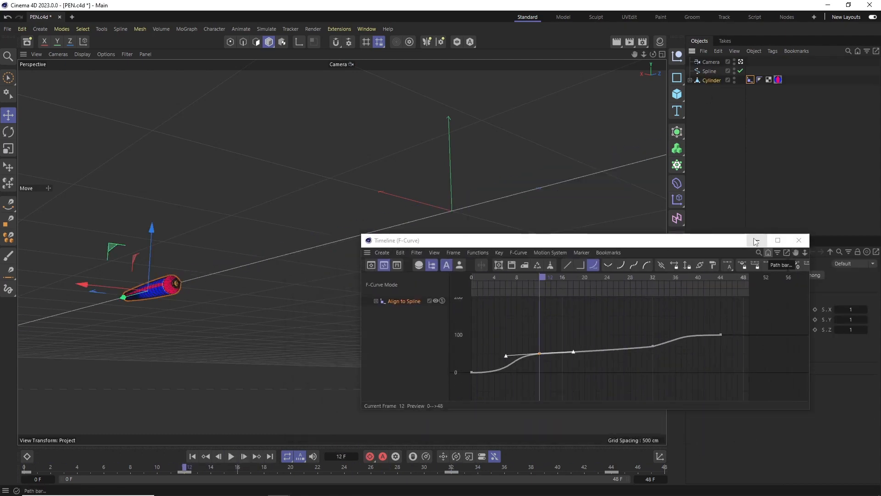
left_click(799, 241)
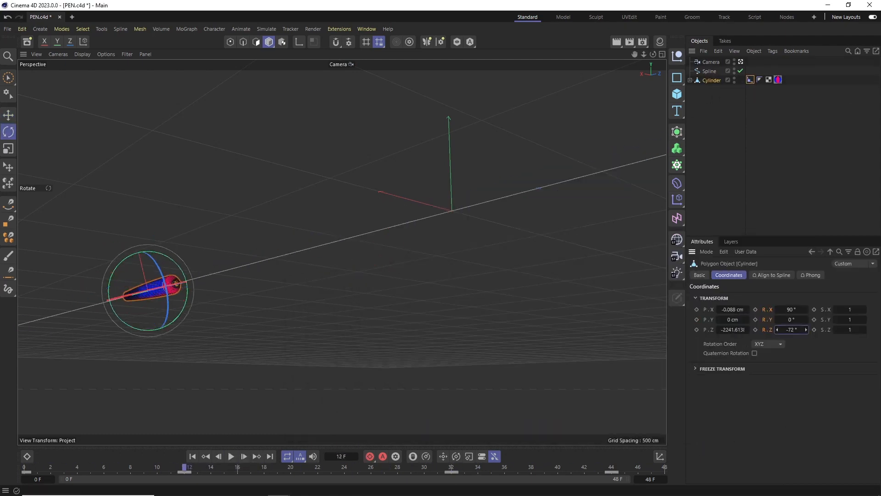
left_click(231, 456)
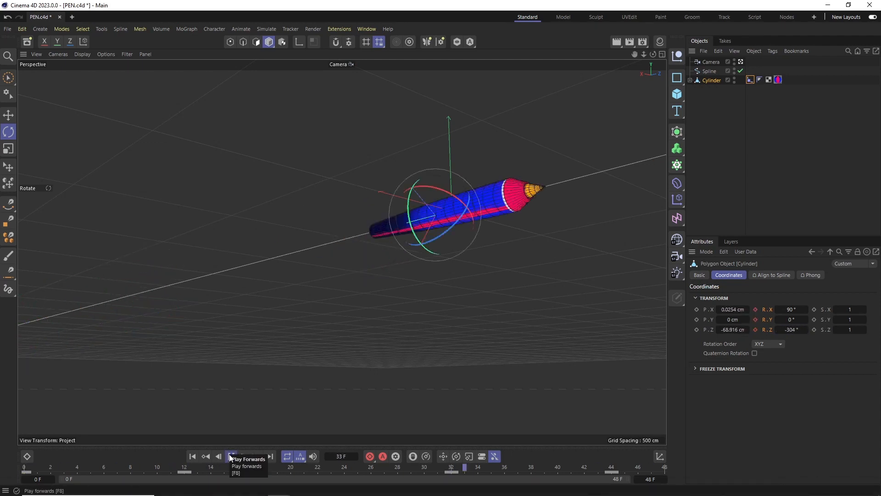
left_click(9, 115)
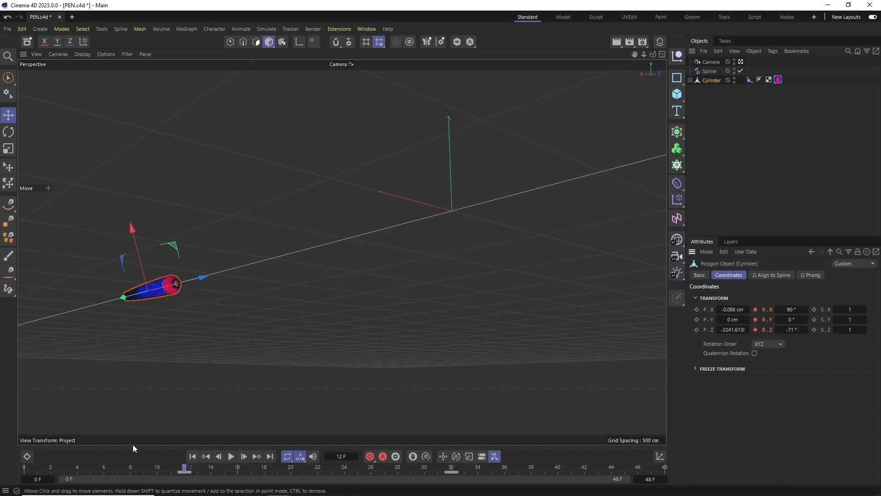
left_click_drag(188, 466, 117, 466)
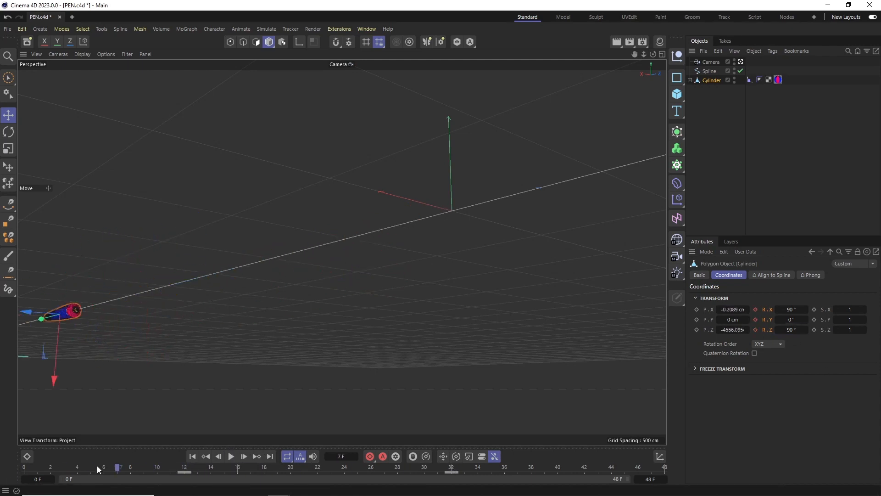
left_click_drag(118, 467, 531, 467)
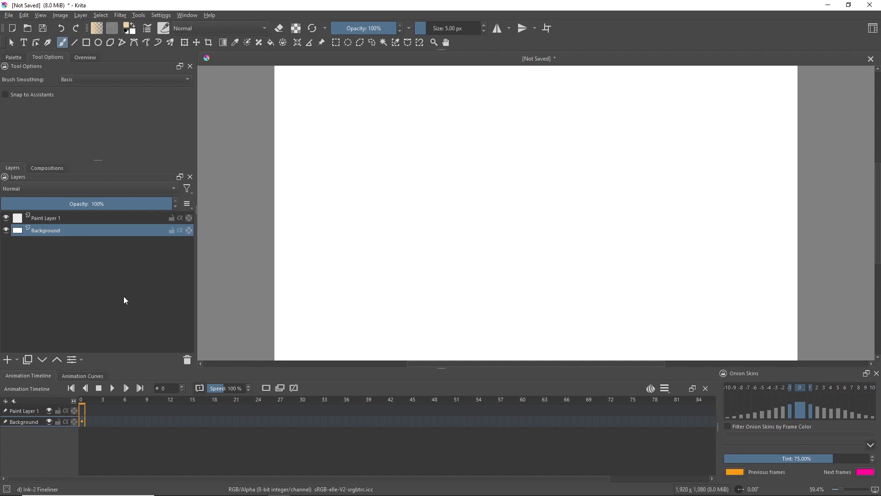
Step: Bring up the timeline's clip start, clip end and frame rate settings and select the frame rate field
left_click(665, 388)
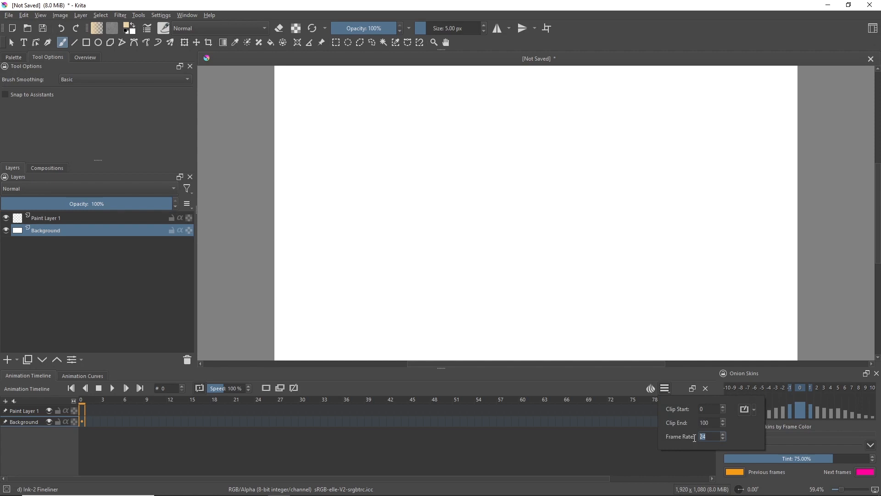
left_click(8, 15)
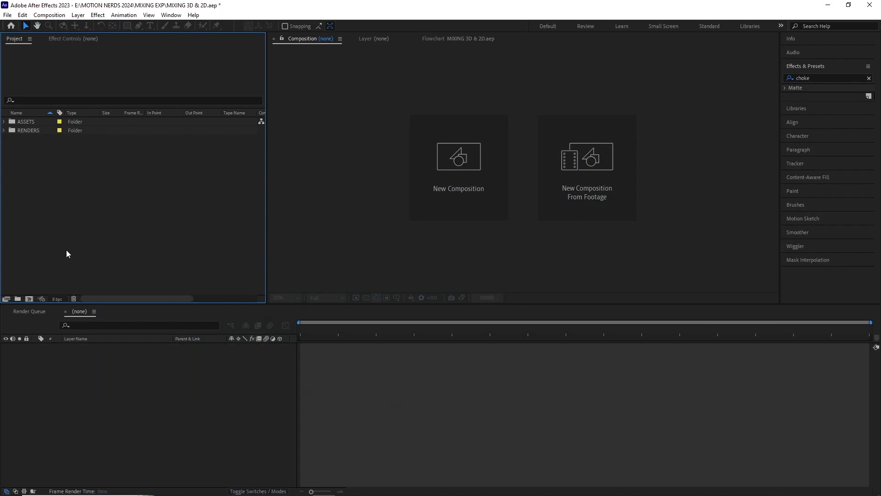
Step: Build a PEN WITH SMEAR composition from both RENDERS sequences, then confirm a final composition
left_click(4, 130)
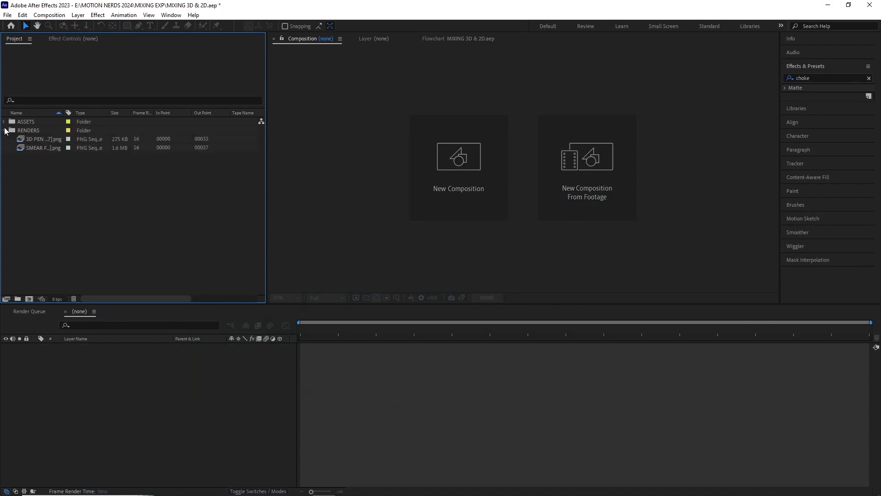
left_click(40, 139)
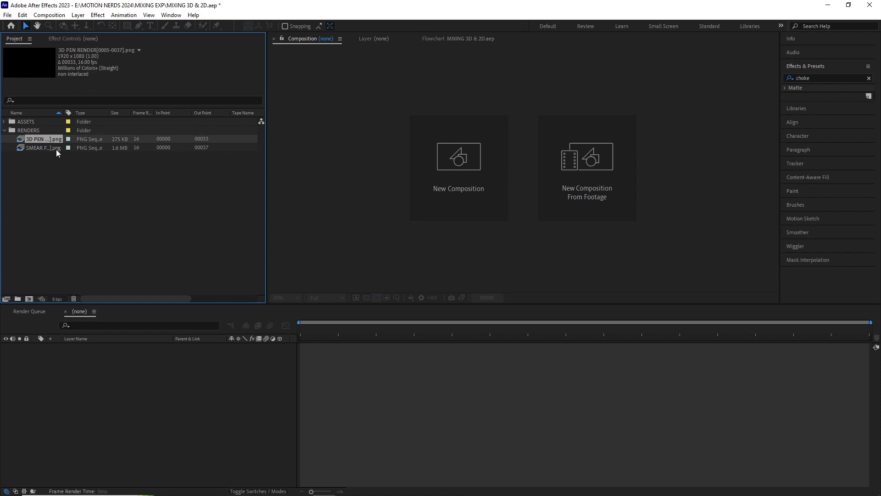
left_click(42, 148)
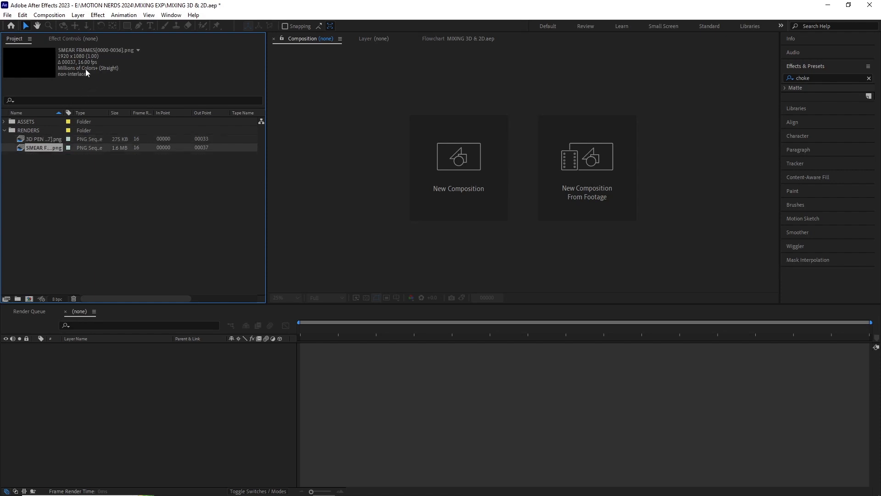
left_click(49, 15)
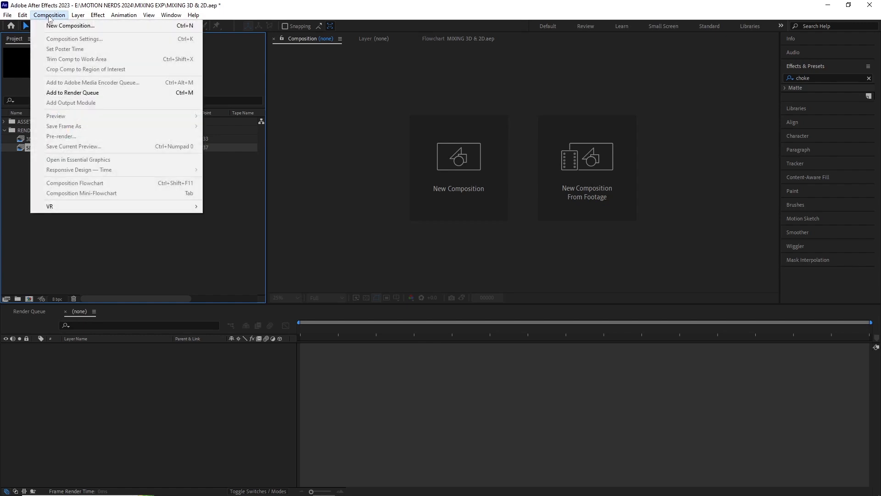
left_click(70, 26)
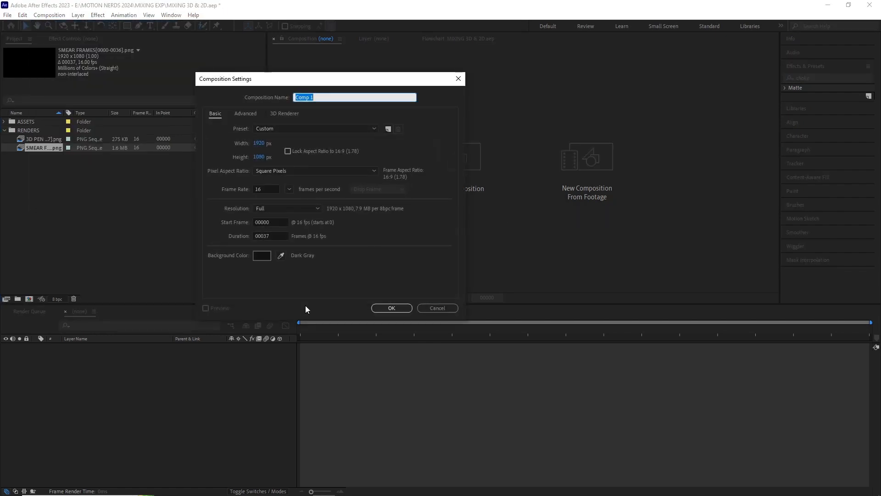
mouse_move(271, 188)
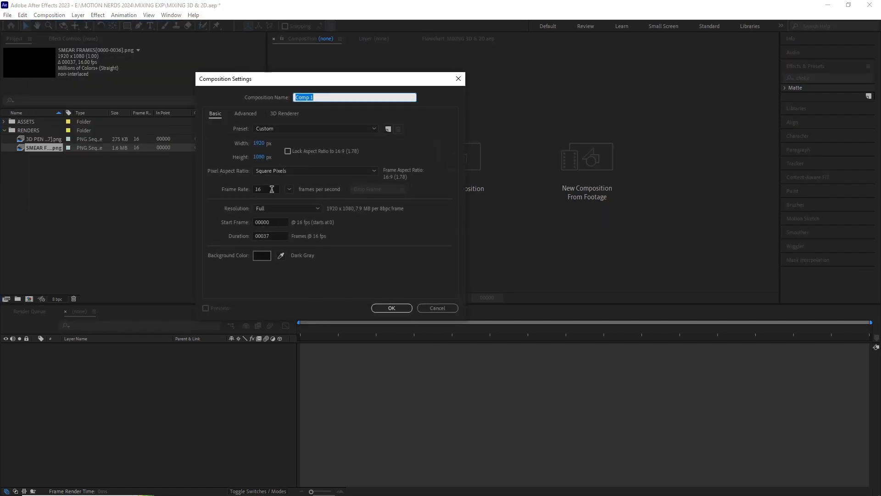
type("PEN WITH SM")
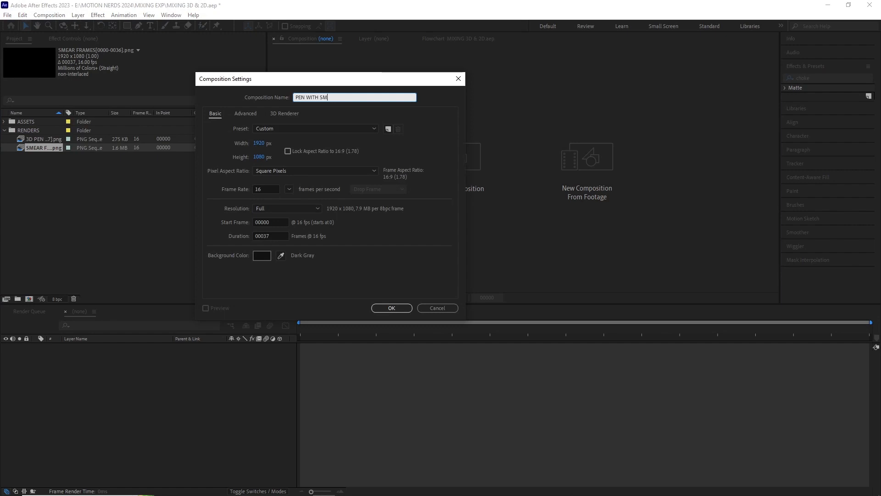
left_click(391, 308)
type("FINA")
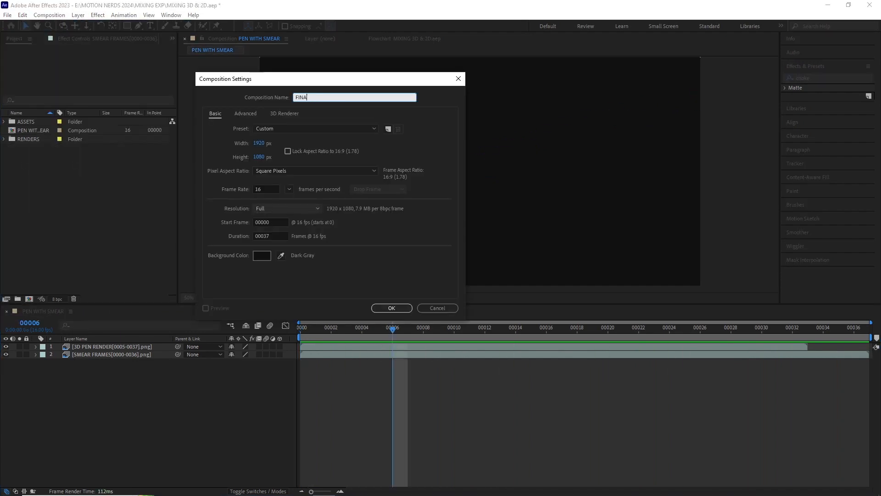
left_click(391, 307)
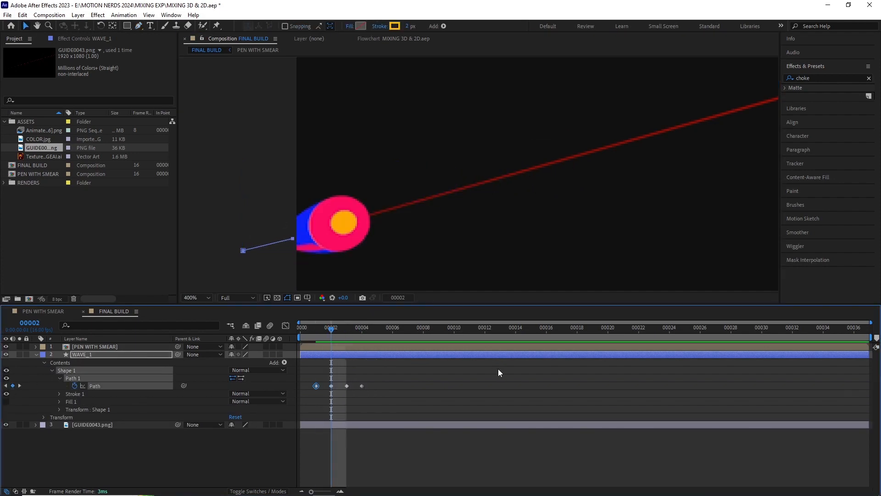
Step: Give WAVE_1 a keyframed path, thick yellow stroke, Taper, Wave and keyframed Wavelength
left_click(392, 328)
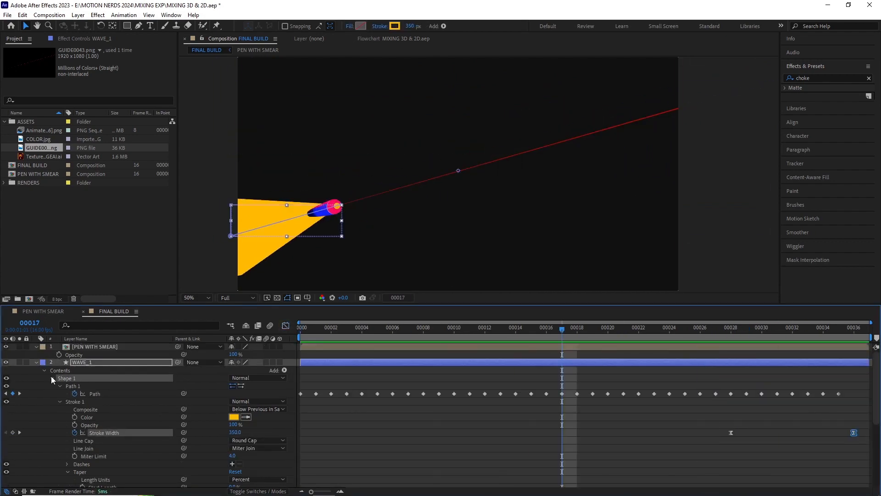
left_click(792, 327)
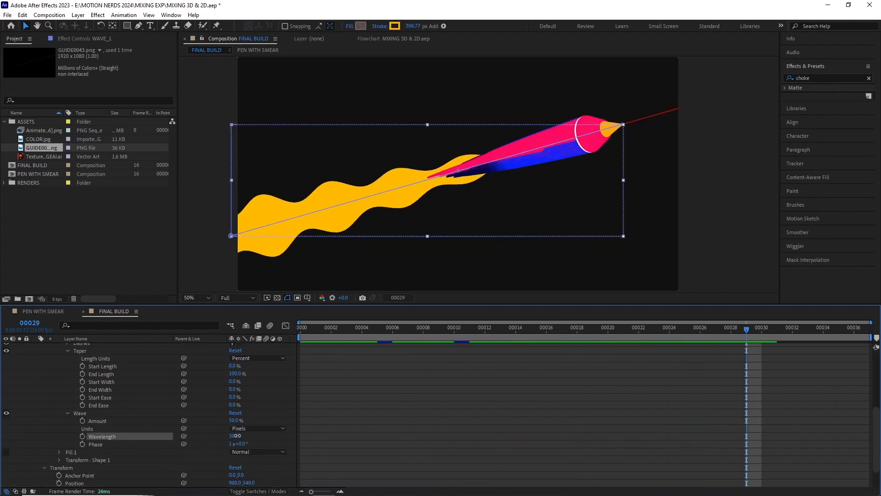
left_click(362, 328)
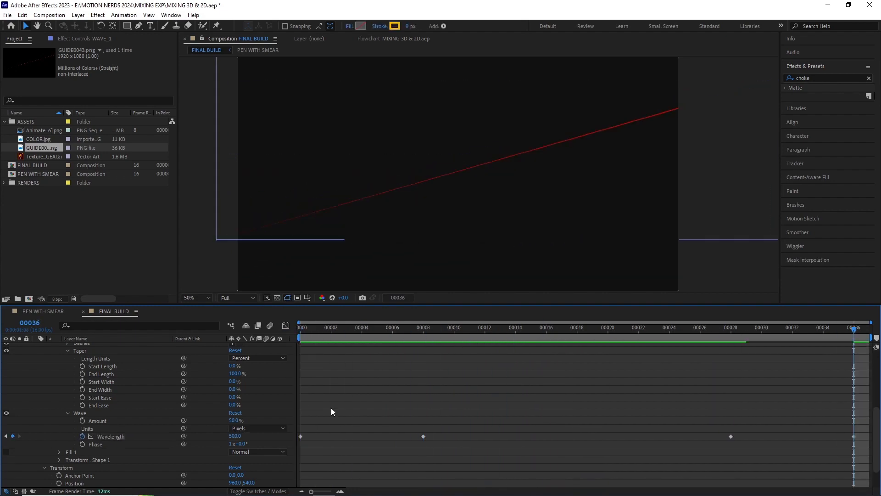
left_click(299, 327)
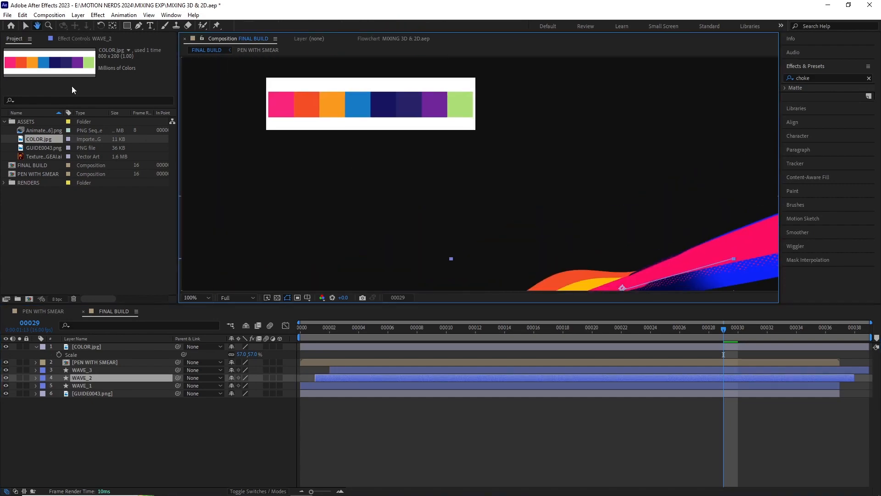
Step: Duplicate WAVE_1 into WAVE_2 and WAVE_3, recolour them, and import COLOR.jpg at 57%
left_click(395, 25)
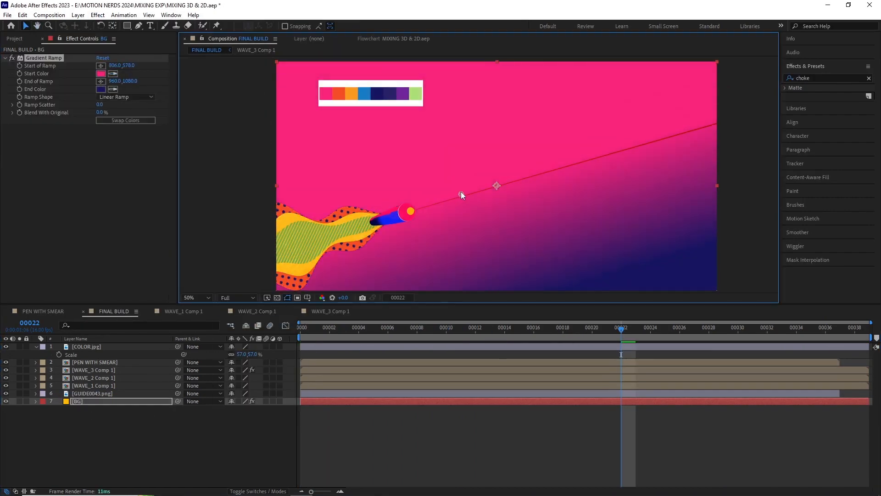
Step: Precompose the waves with textures and adjust the BG solid's pink-to-dark-blue Gradient Ramp start
left_click(195, 298)
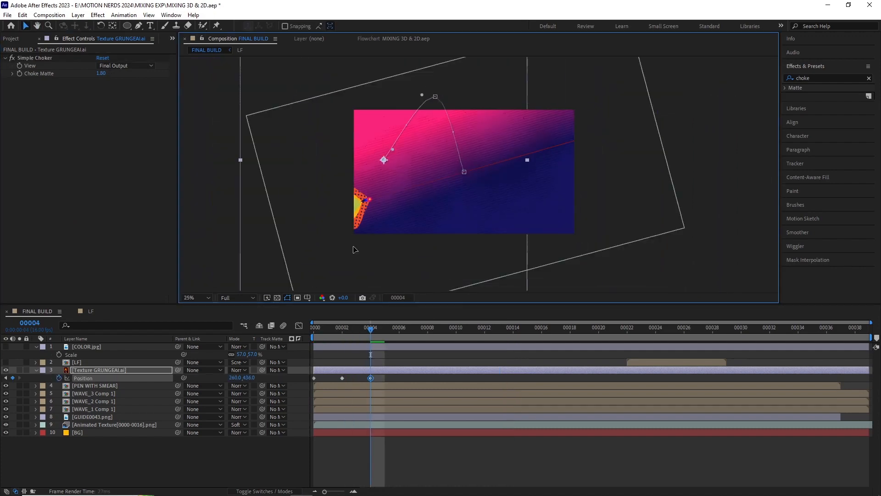
Step: Add Texture GRUNGE.ai with Simple Choker and keyframed Position, plus Animated Texture in Soft Light
left_click(441, 327)
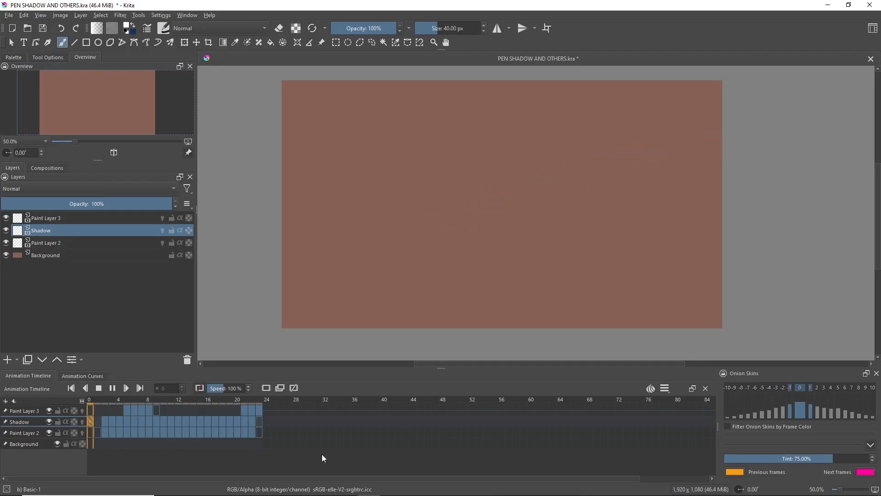
Step: Stop the PEN SHADOW AND OTHERS playback and scrub SFK.kra back to an earlier frame
left_click(148, 399)
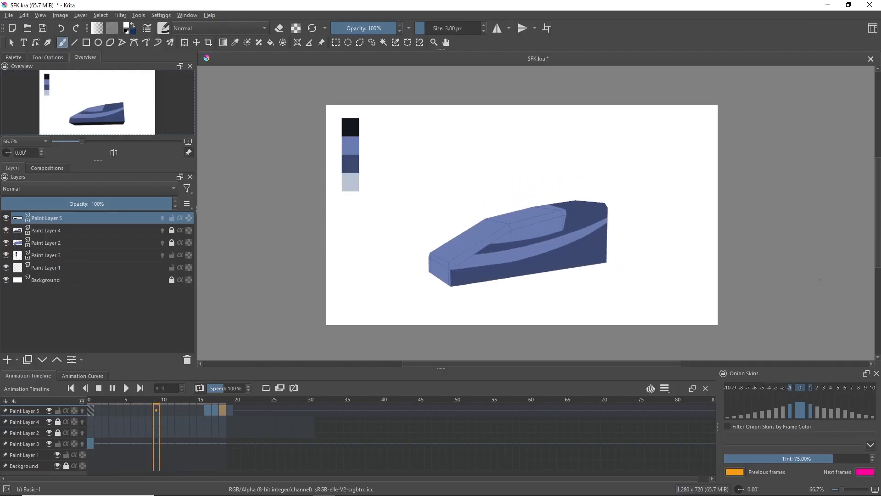
left_click(71, 388)
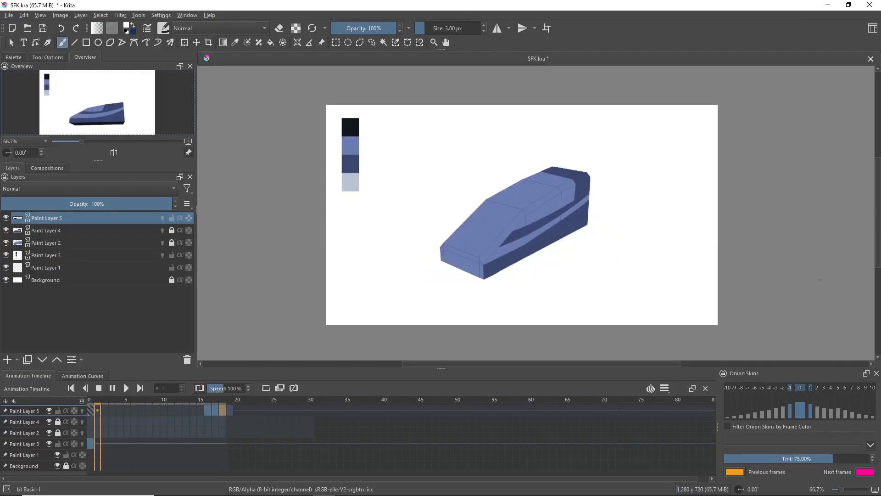